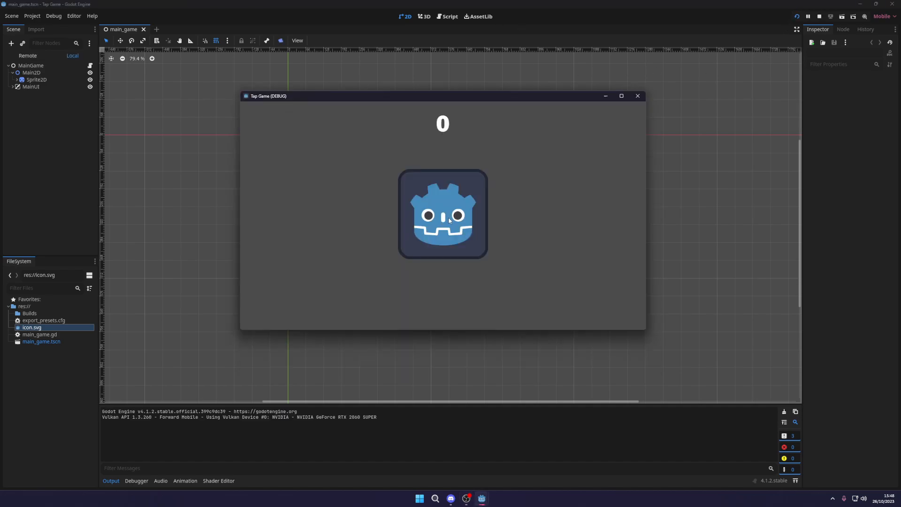
Tap the icon to raise the score, stop the game, then browse the Editor menu and renderer list
click(449, 220)
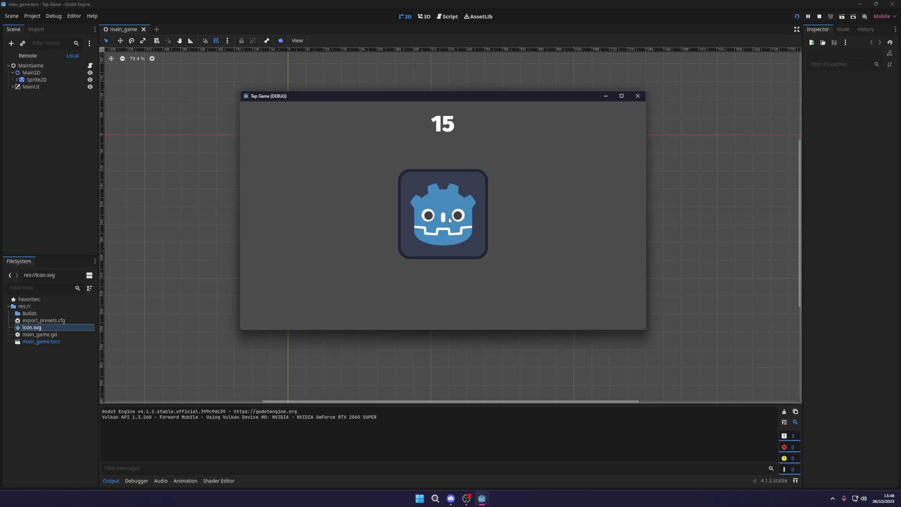
click(445, 221)
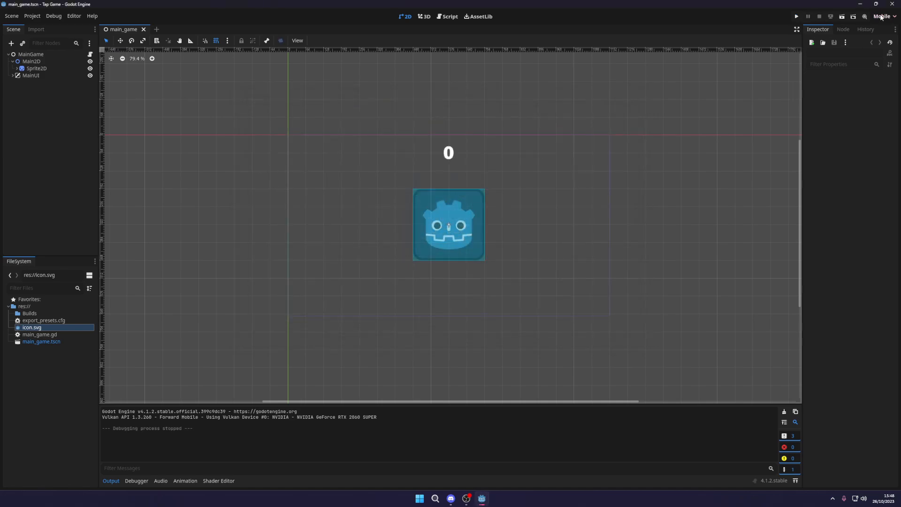
click(75, 15)
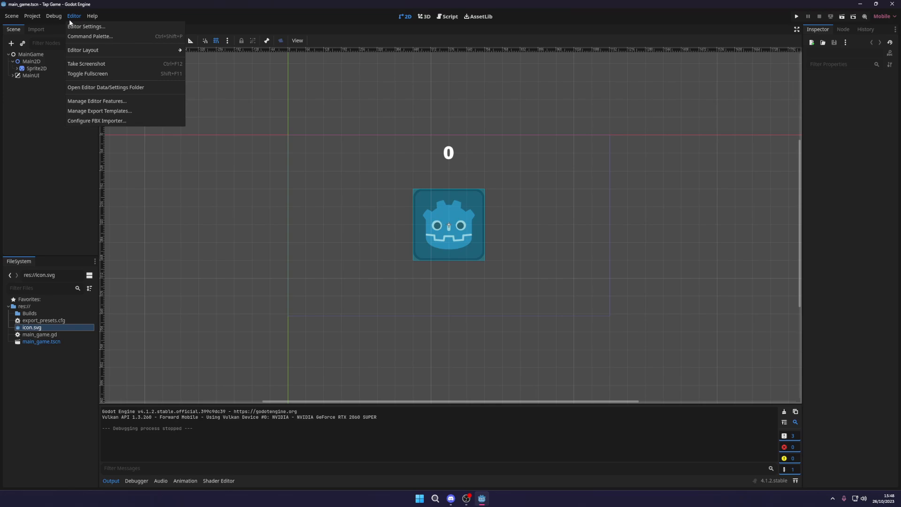
click(882, 16)
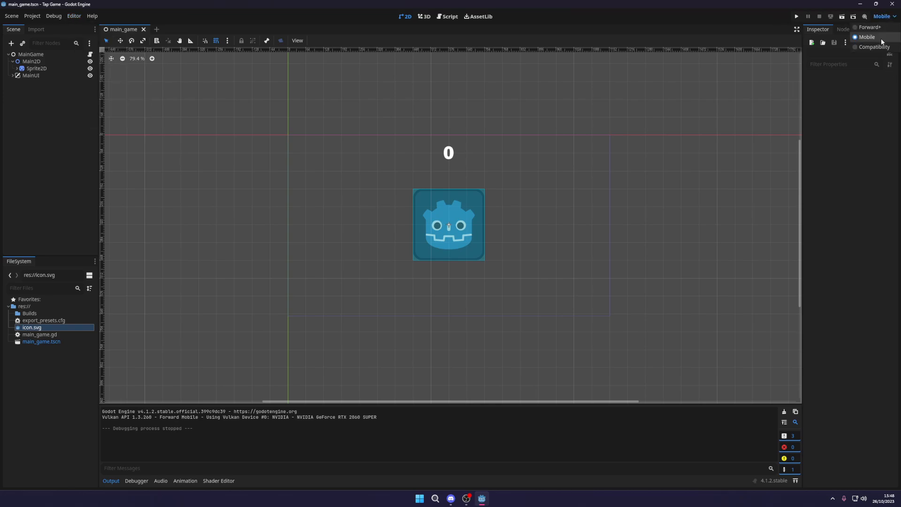
mouse_move(858, 49)
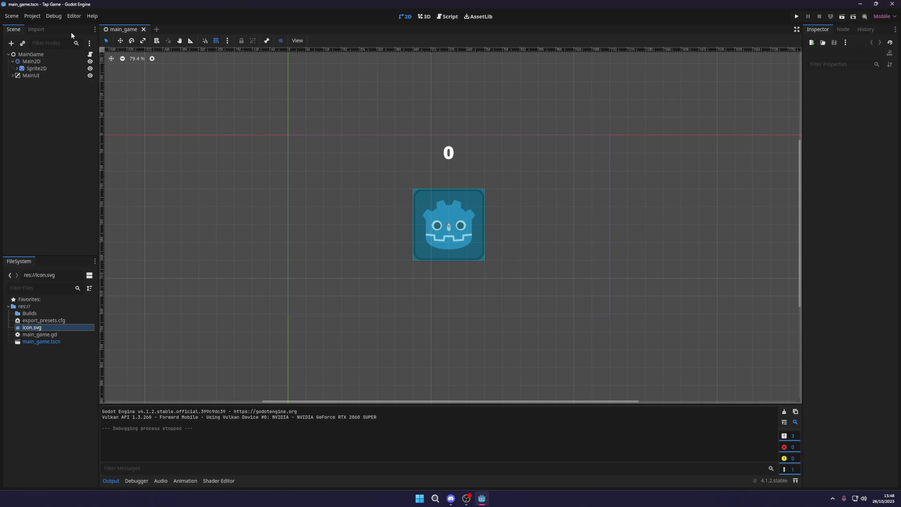
In Manage Export Templates, switch downloads to the Official GitHub Releases mirror and close
click(74, 15)
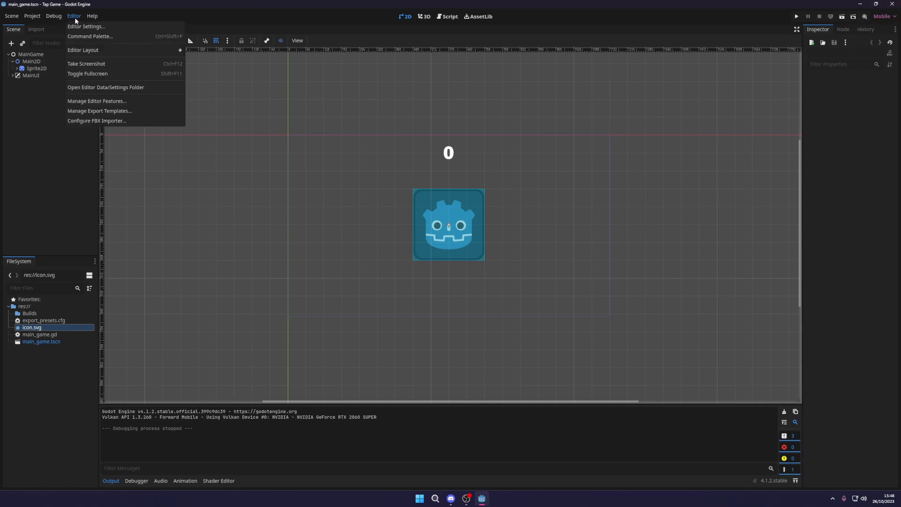
mouse_move(93, 111)
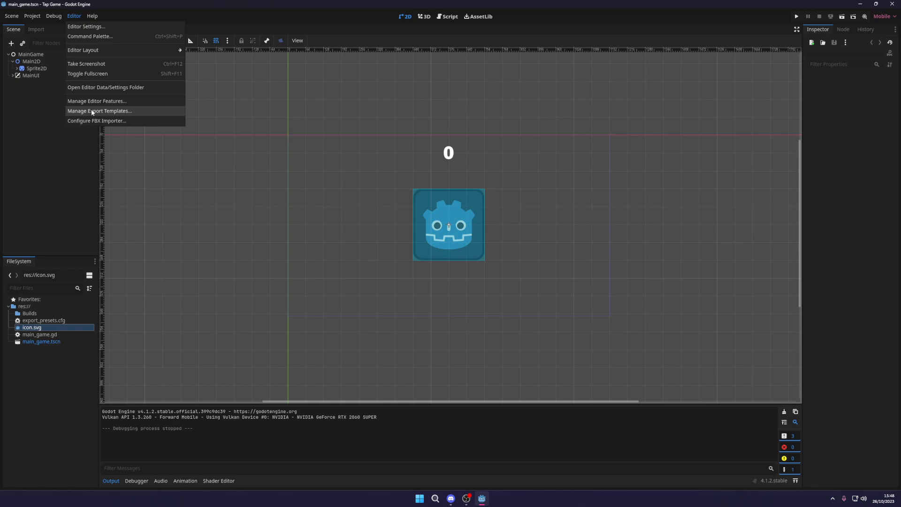
click(98, 110)
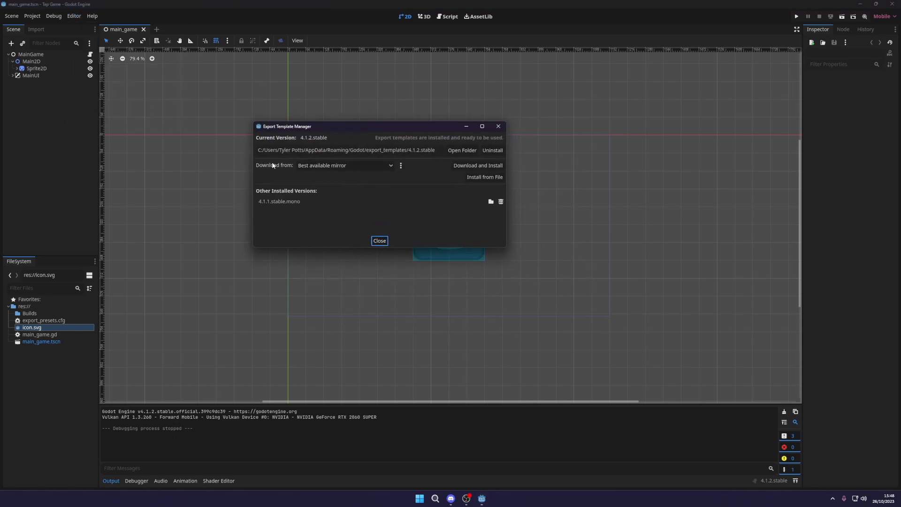
click(345, 165)
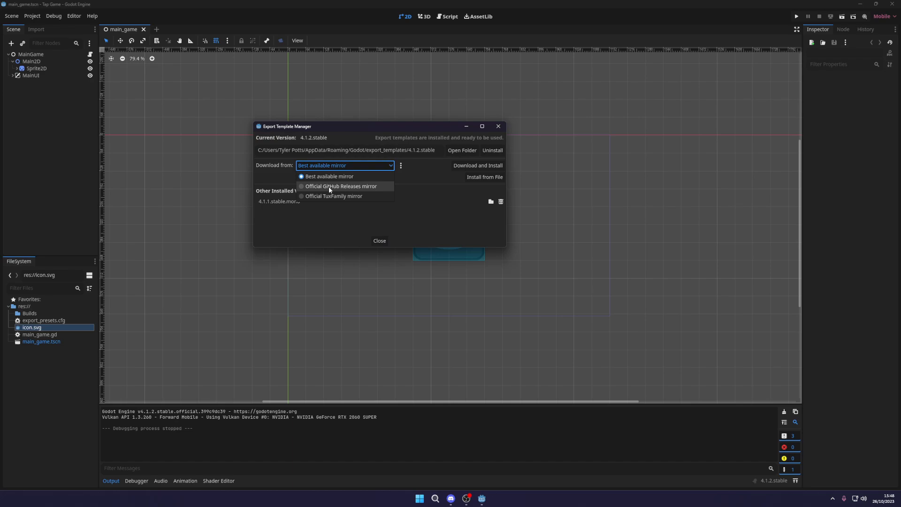
click(342, 186)
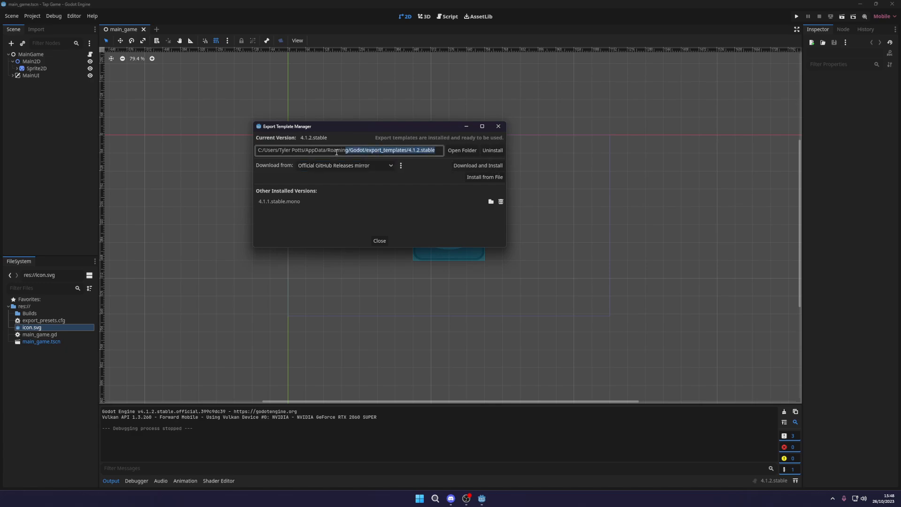
click(379, 240)
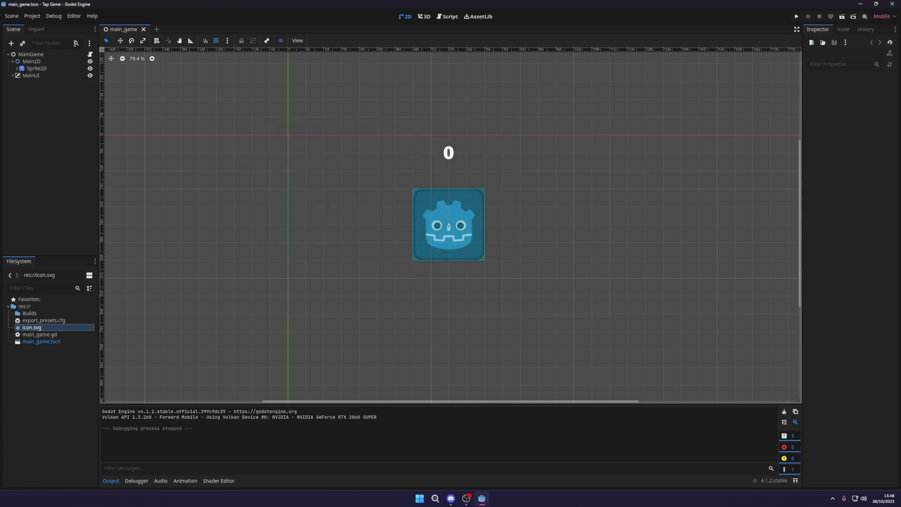
From Project > Export, add a Web (Runnable) preset and look through its options
click(32, 16)
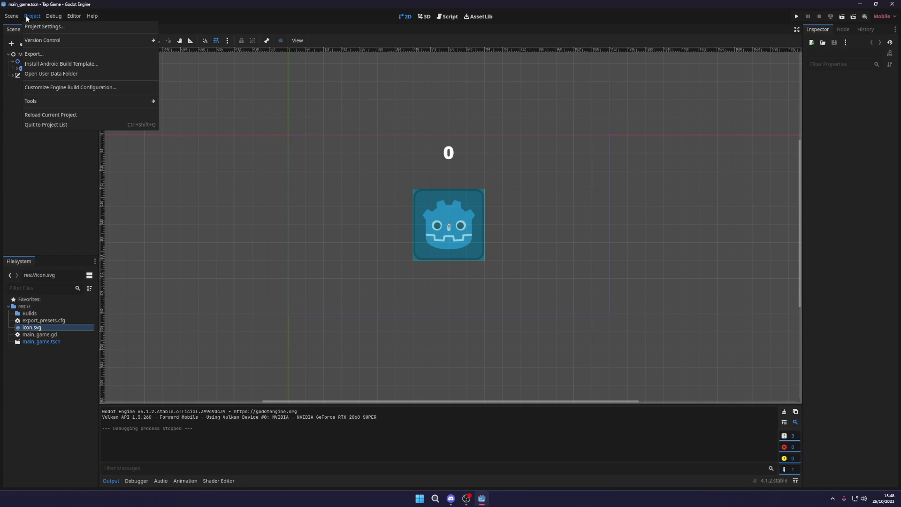
click(30, 53)
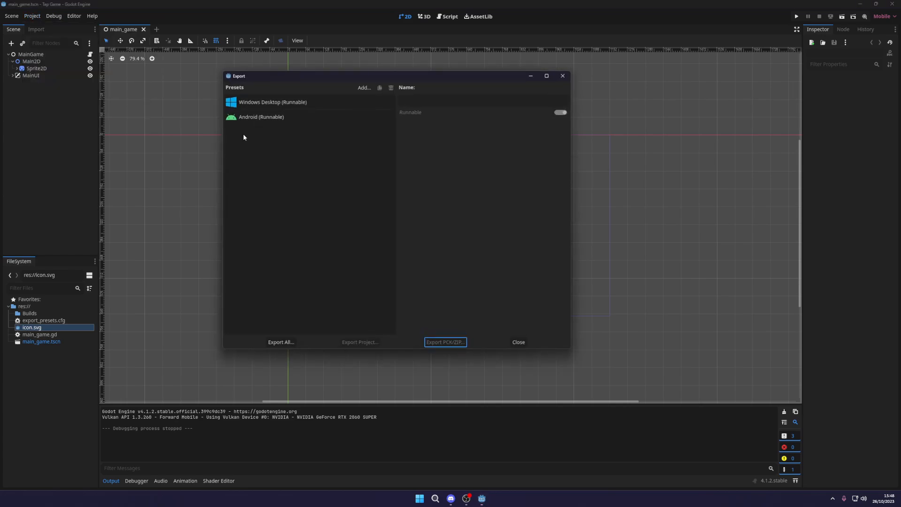
click(364, 88)
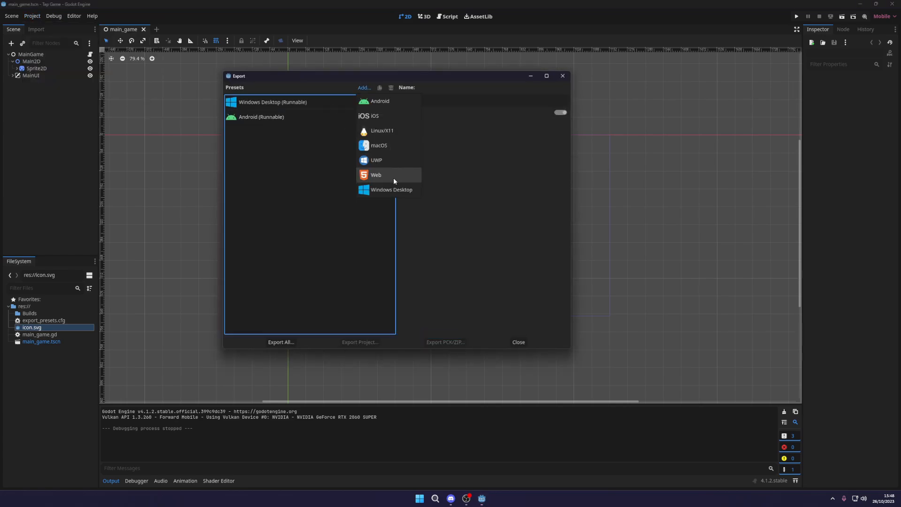
click(376, 175)
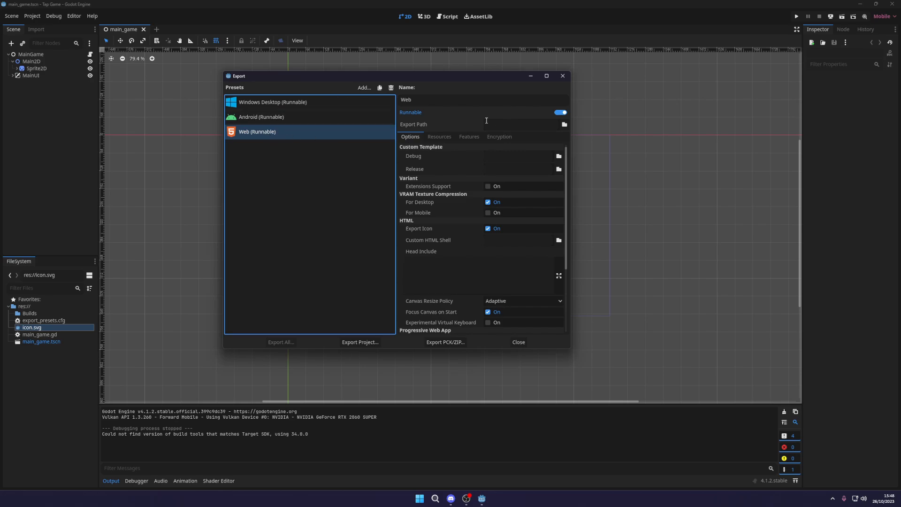
mouse_move(497, 178)
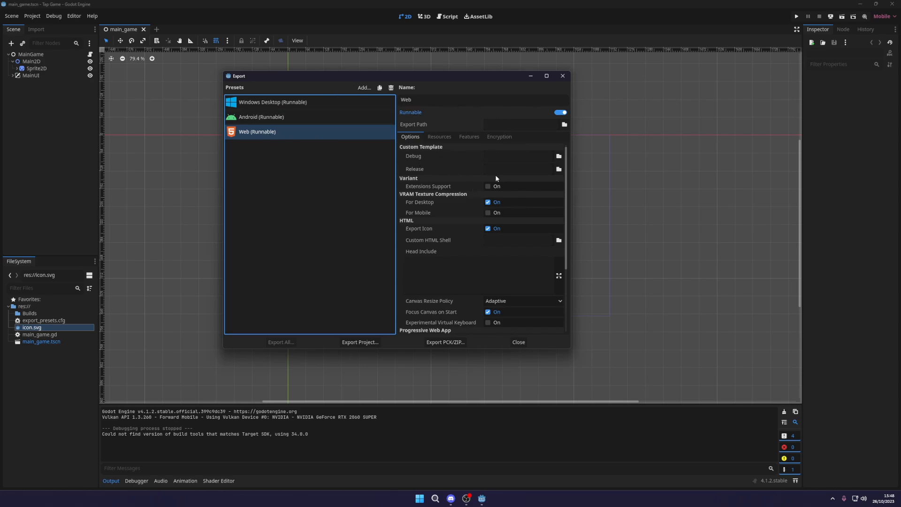
mouse_move(451, 208)
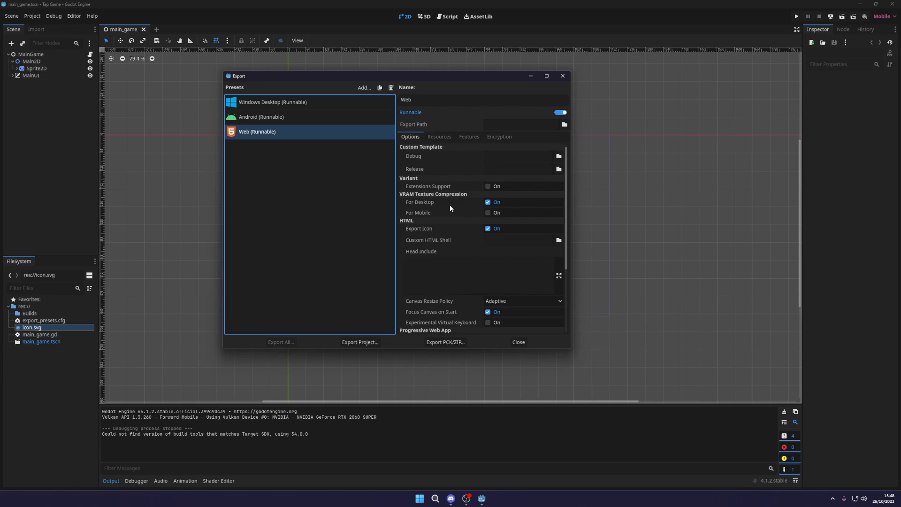
scroll(down, 3)
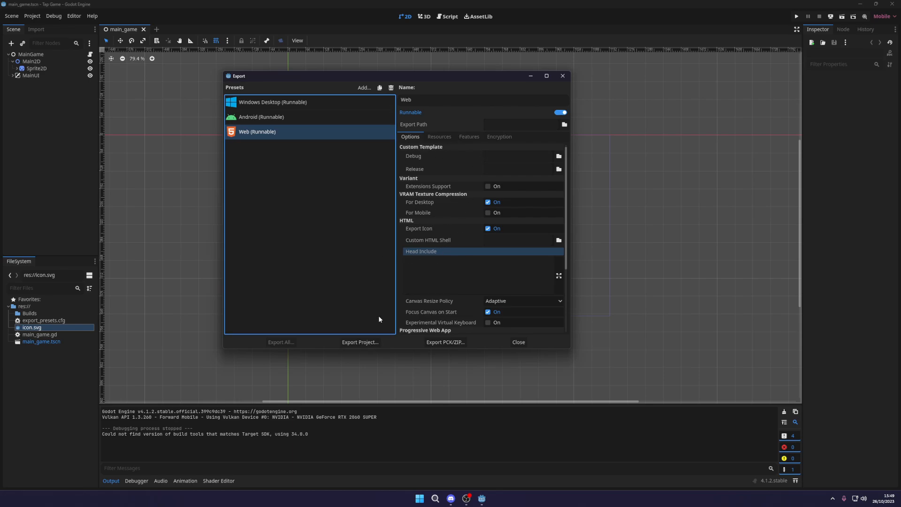
Export the project as index.html into a new 'web' folder under Builds
click(469, 137)
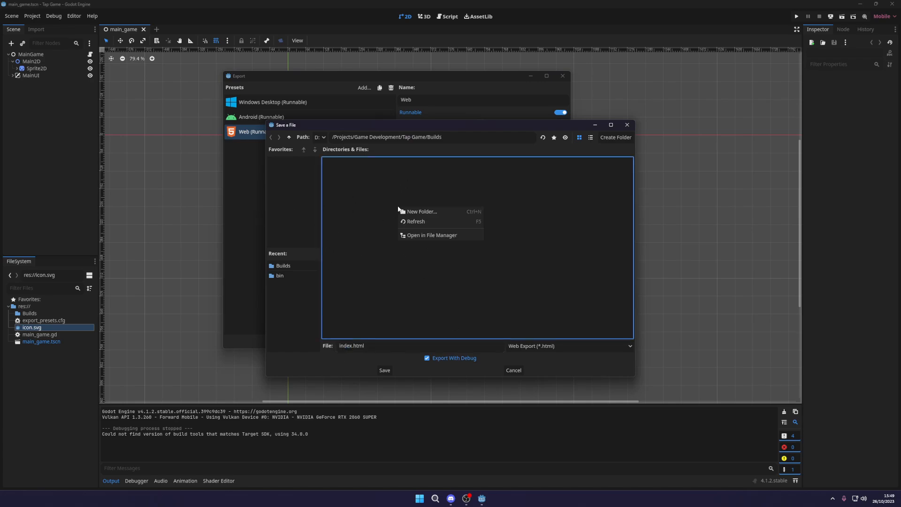
click(421, 212)
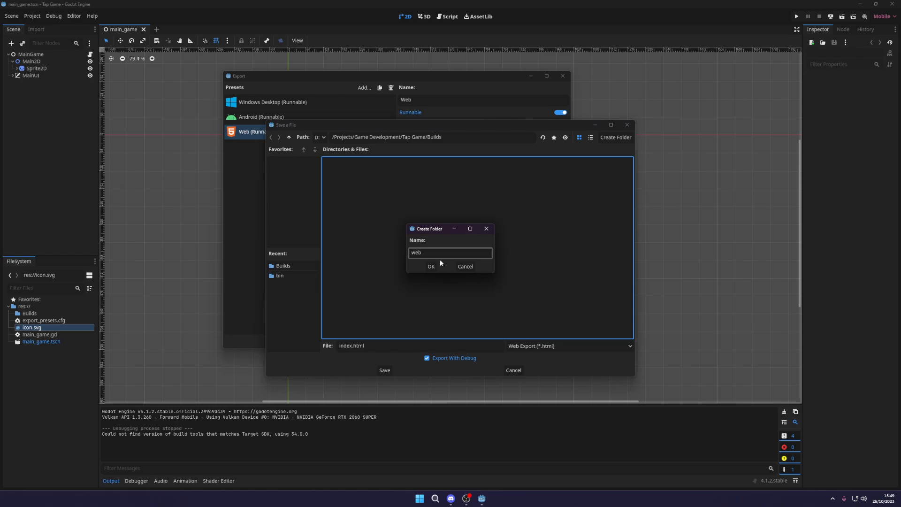
click(431, 267)
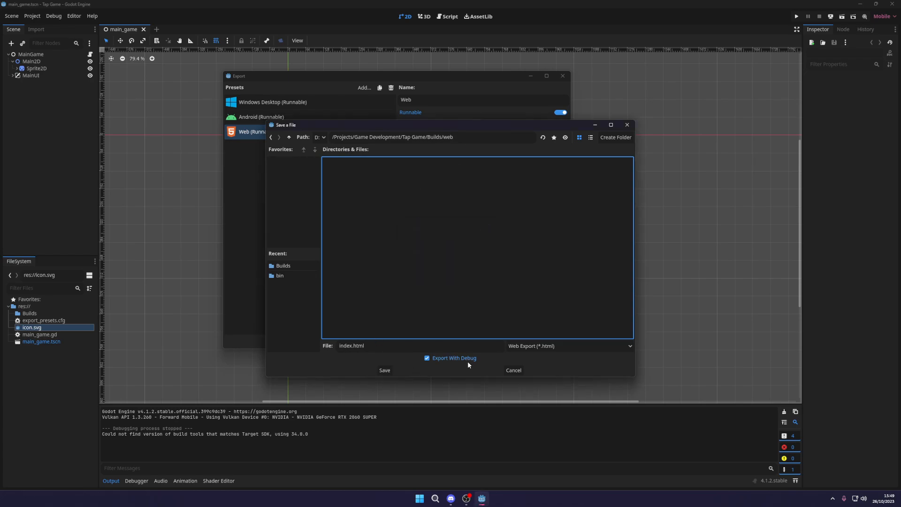
click(513, 369)
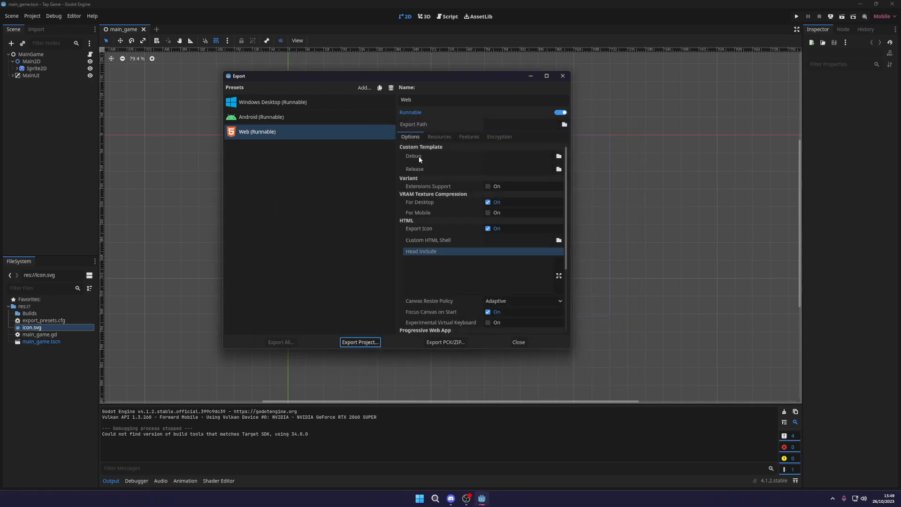
mouse_move(214, 114)
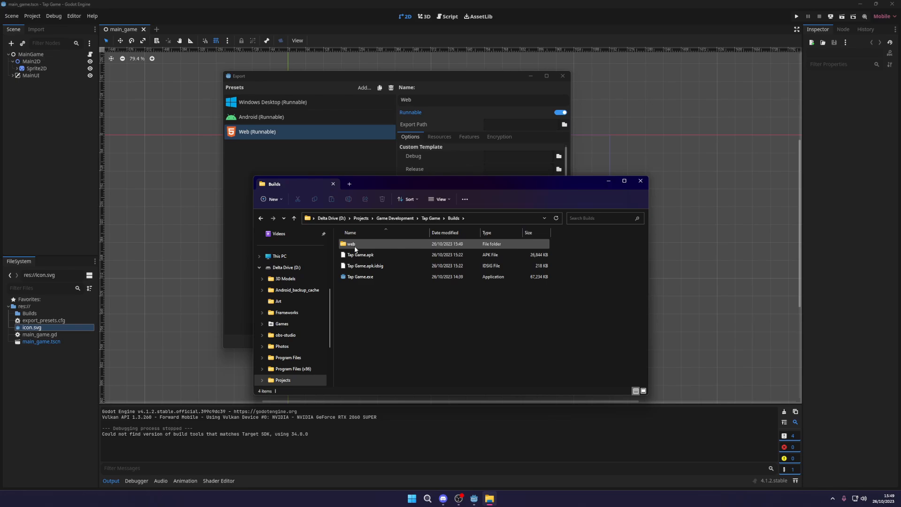
double_click(350, 244)
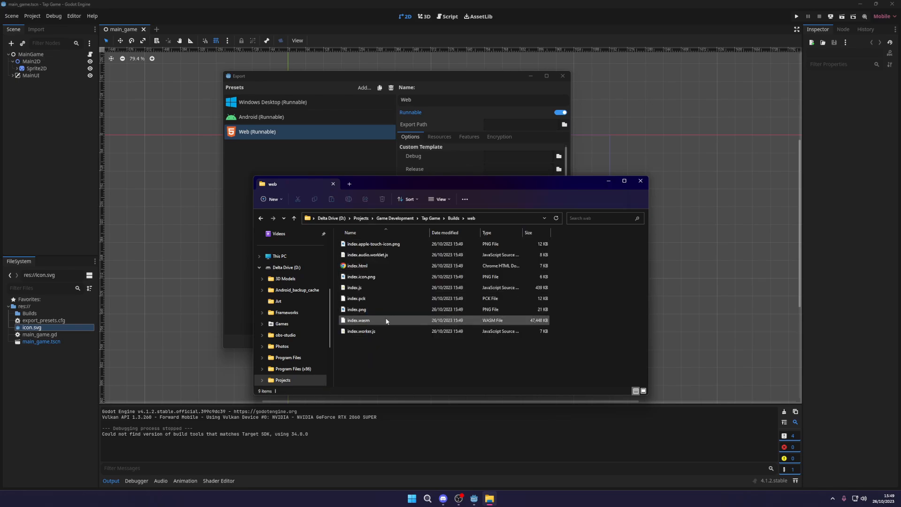
double_click(357, 265)
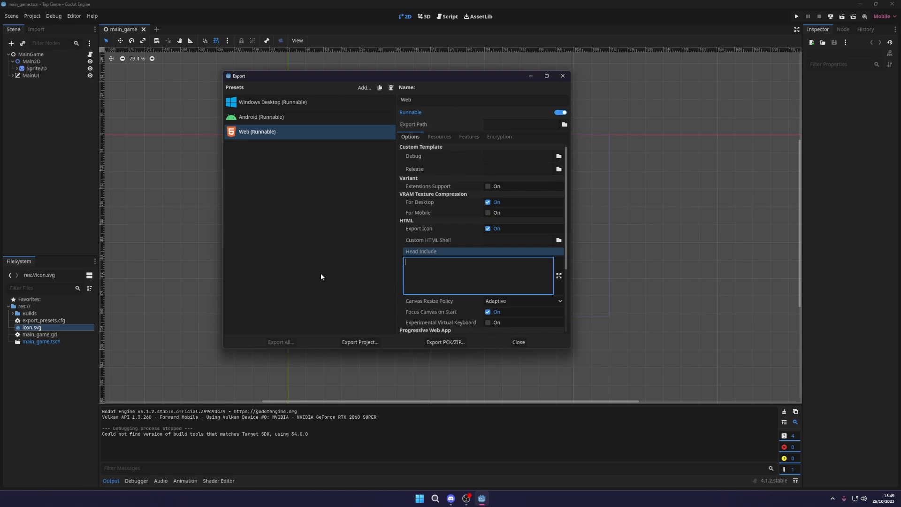
mouse_move(396, 228)
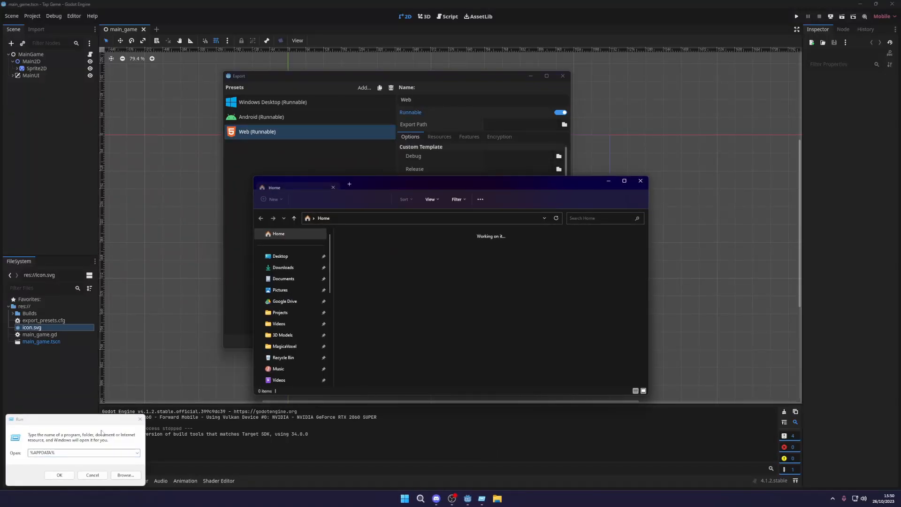
Confirm the Run dialog to open the %APPDATA% folder
click(280, 313)
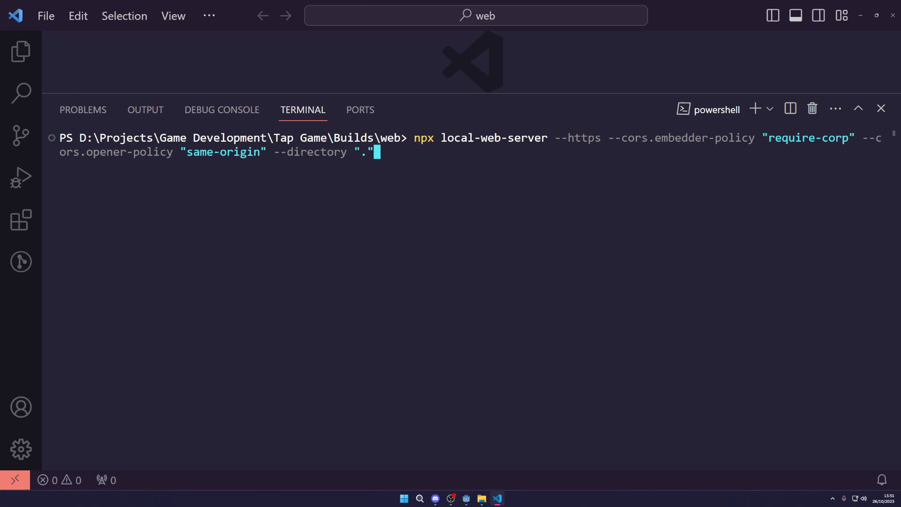
click(18, 52)
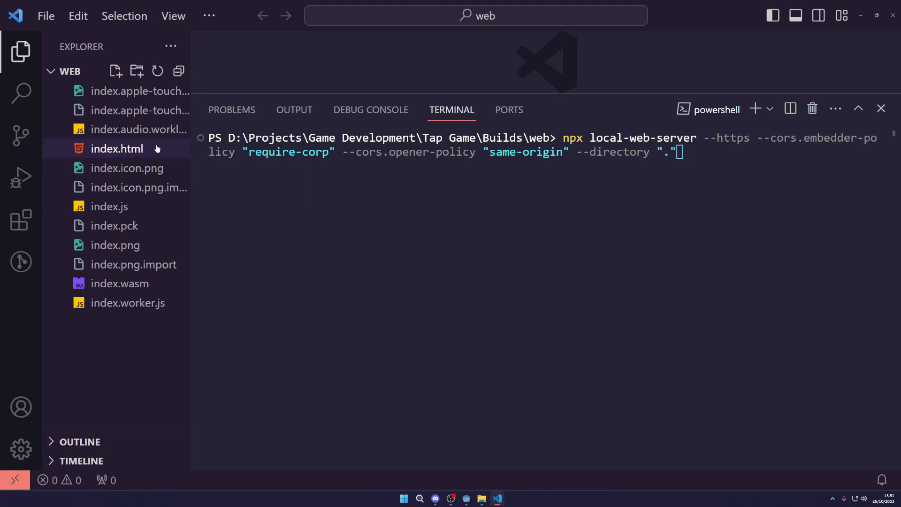
key(Enter)
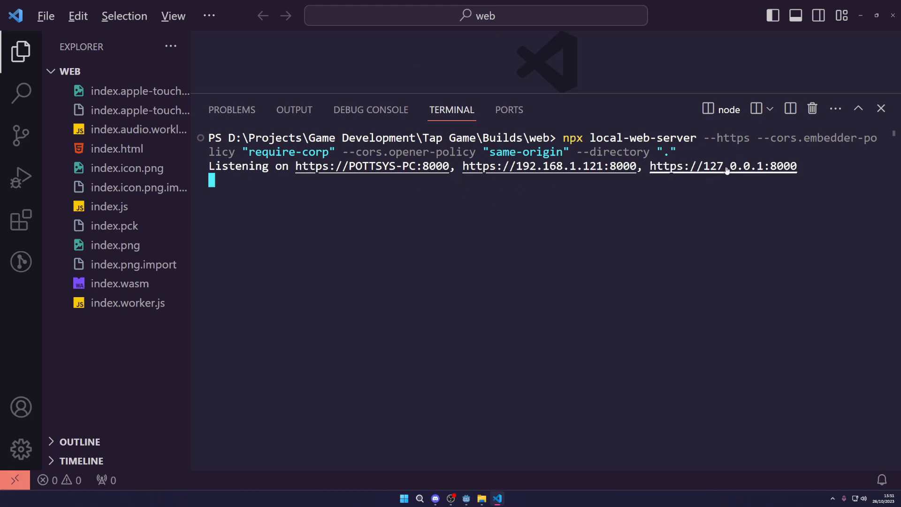
click(728, 166)
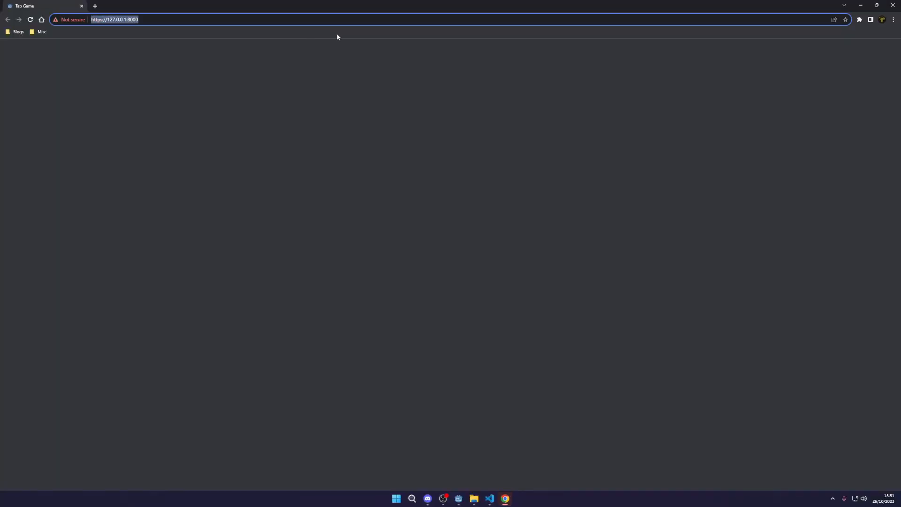
key(Enter)
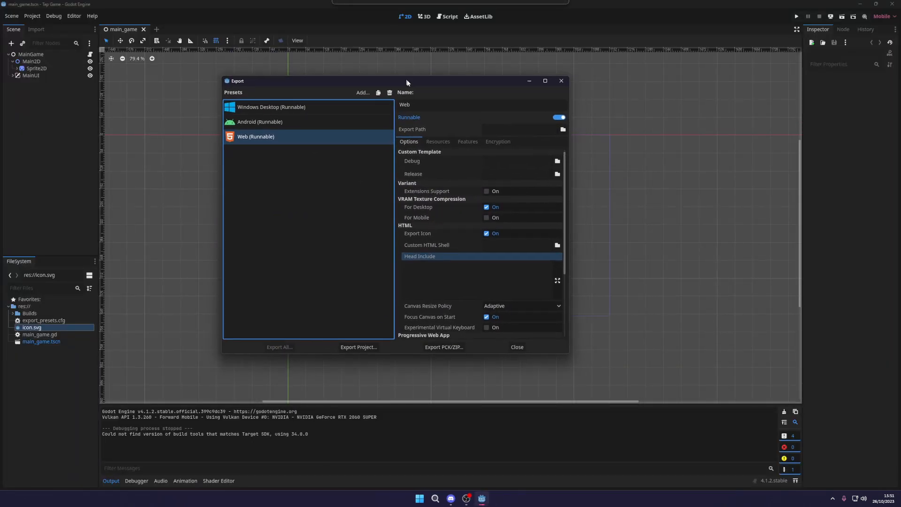
drag(406, 80, 421, 85)
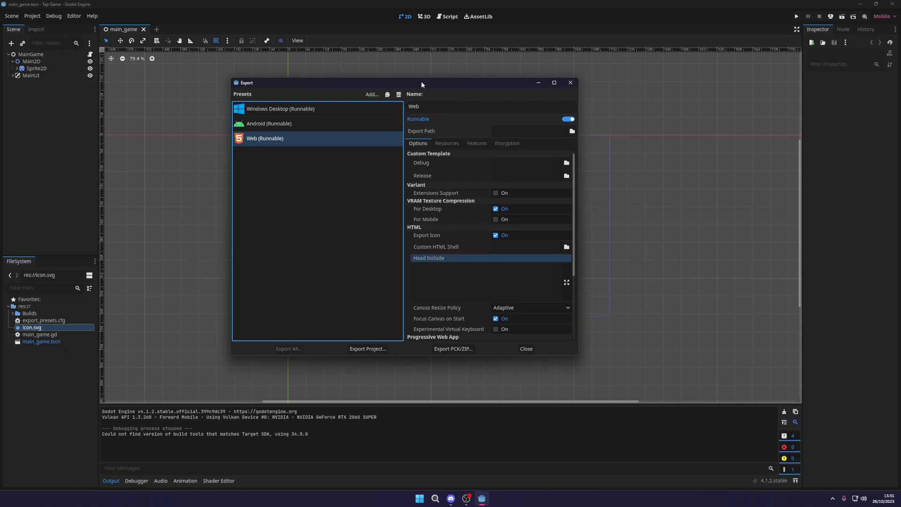